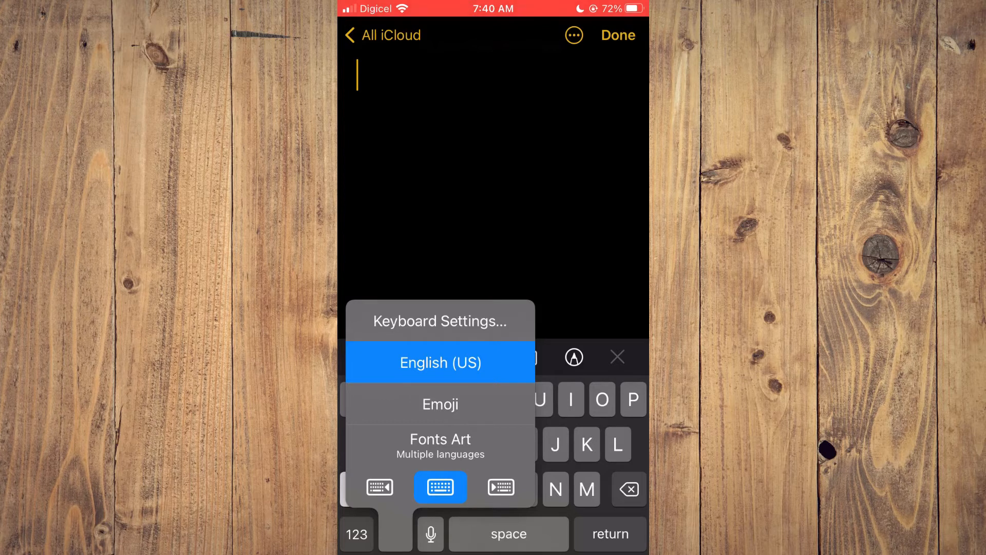
# Step: Open Keyboard Settings from the Notes keyboard switcher
pyautogui.click(440, 320)
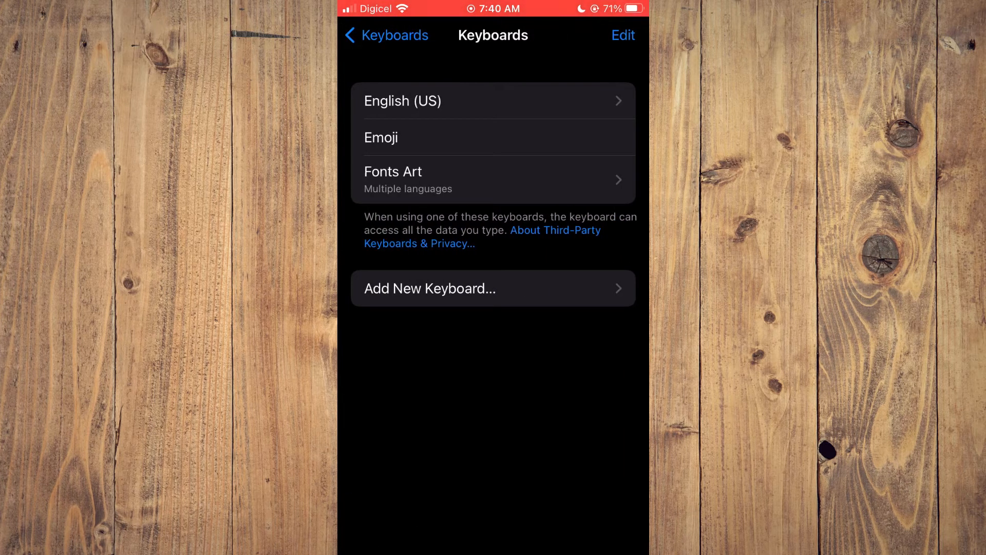
# Step: Put the Keyboards list into edit mode to delete Fonts Art
pyautogui.click(623, 35)
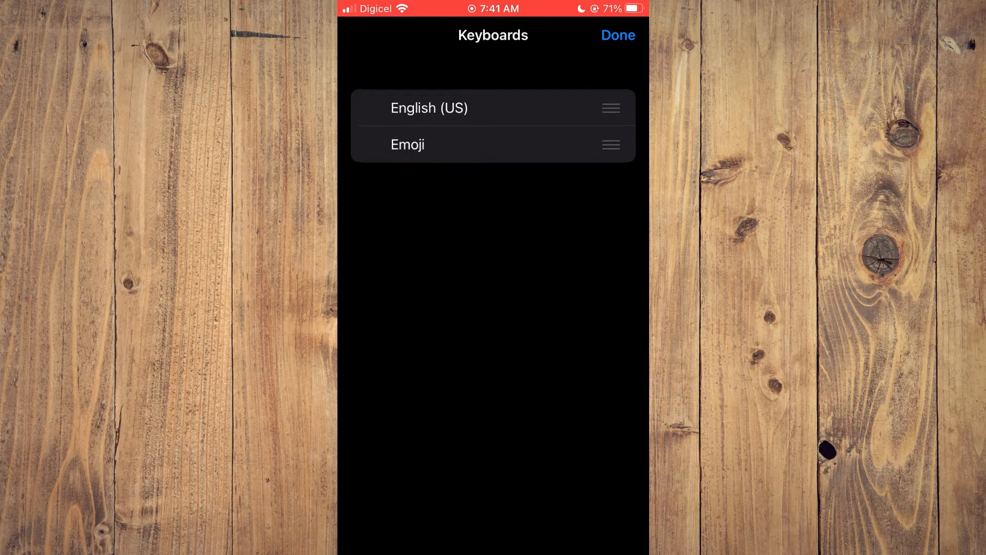